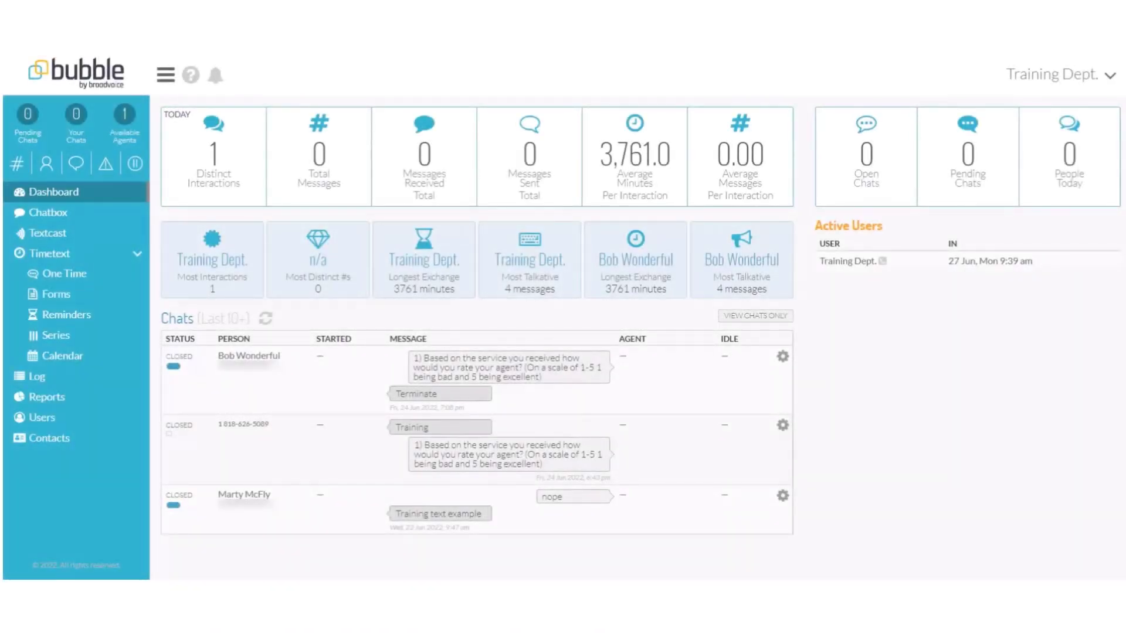
# Leave the dashboard and go to the Reports section from the sidebar.
pyautogui.click(47, 397)
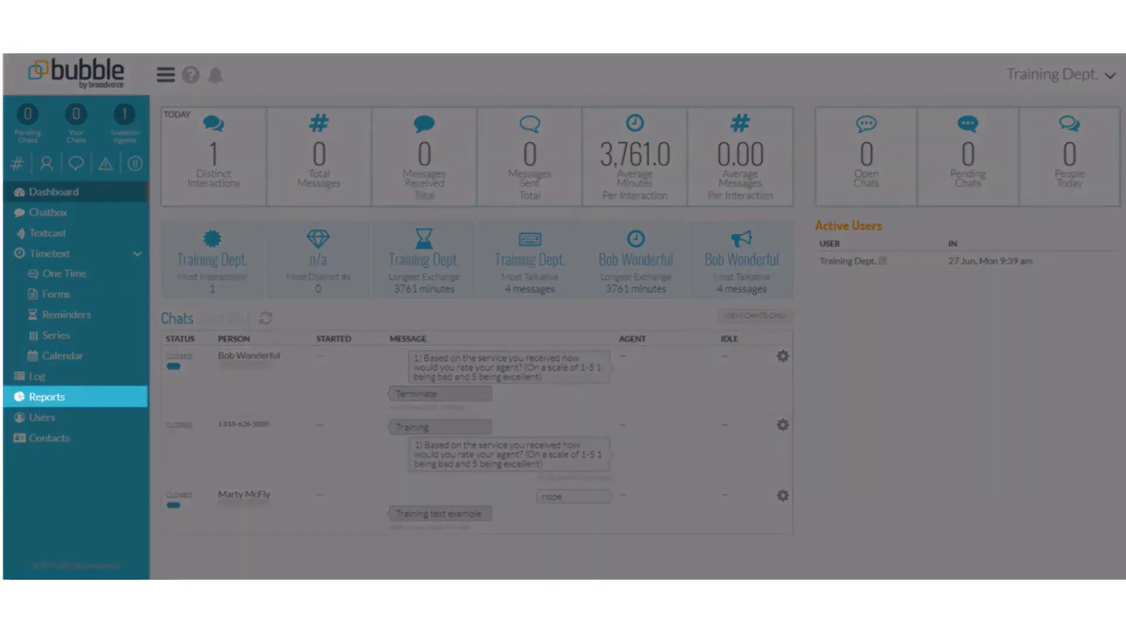
pyautogui.click(47, 397)
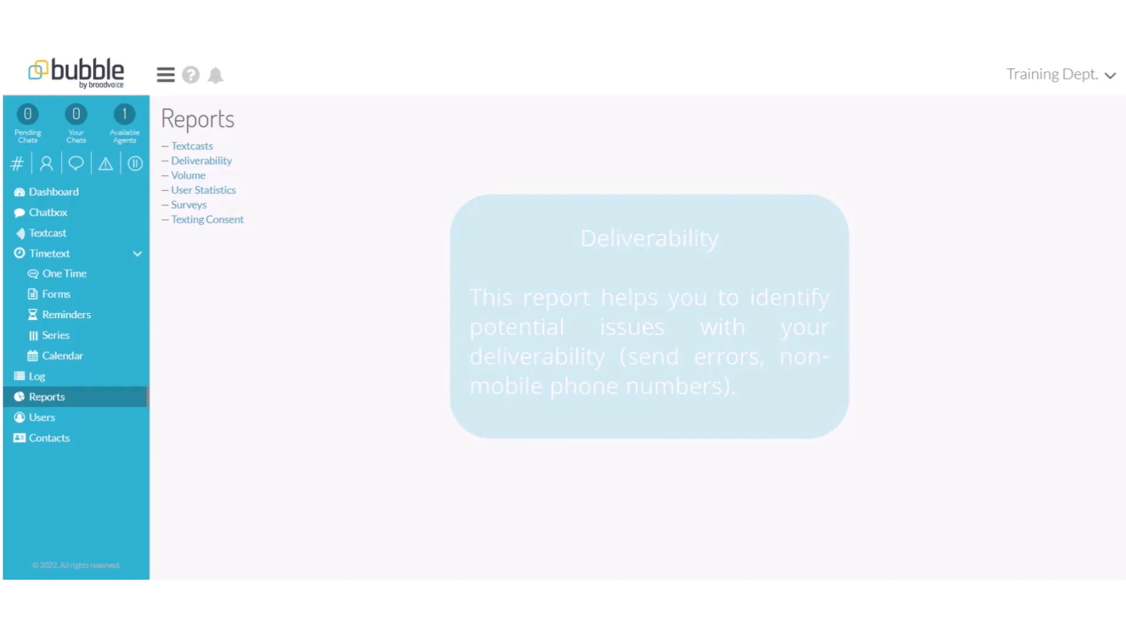
pyautogui.click(188, 175)
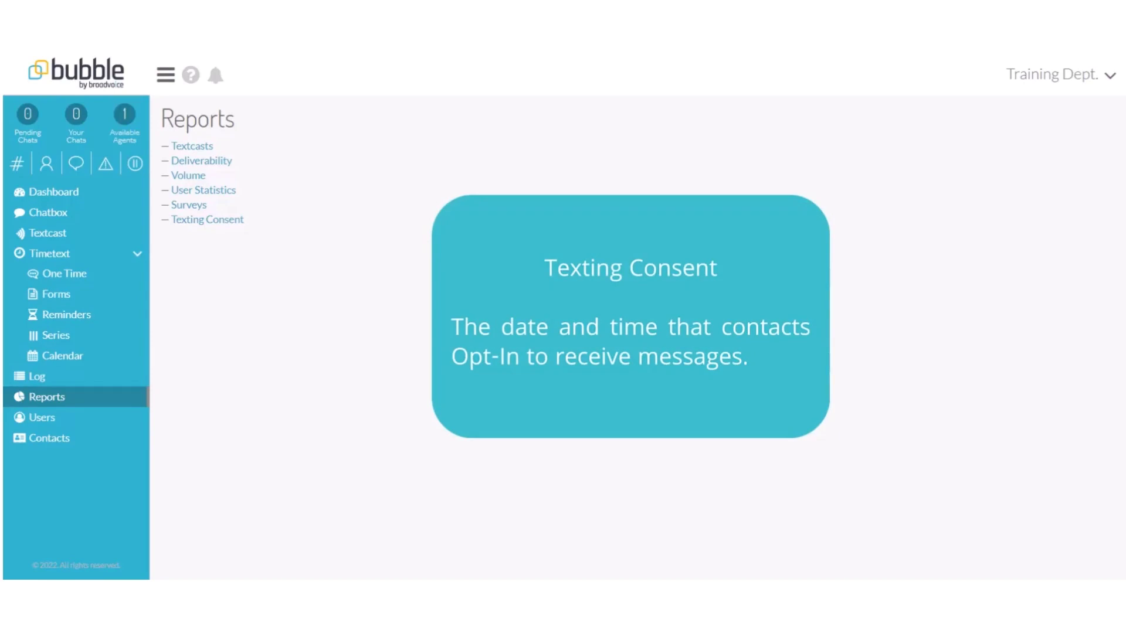
pyautogui.click(193, 145)
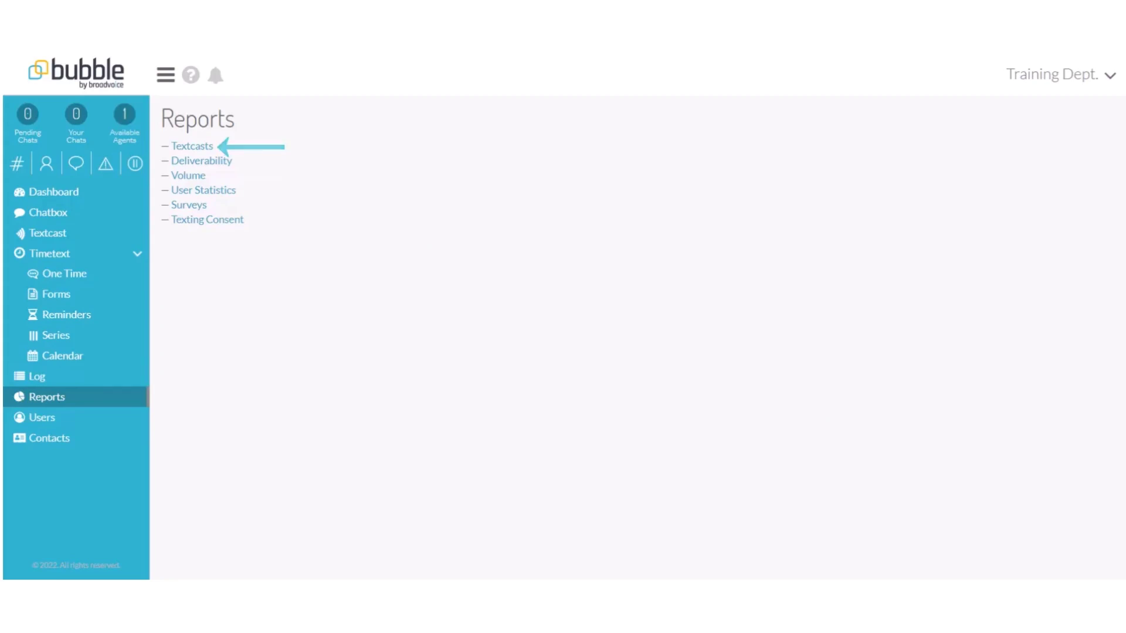
pyautogui.click(192, 147)
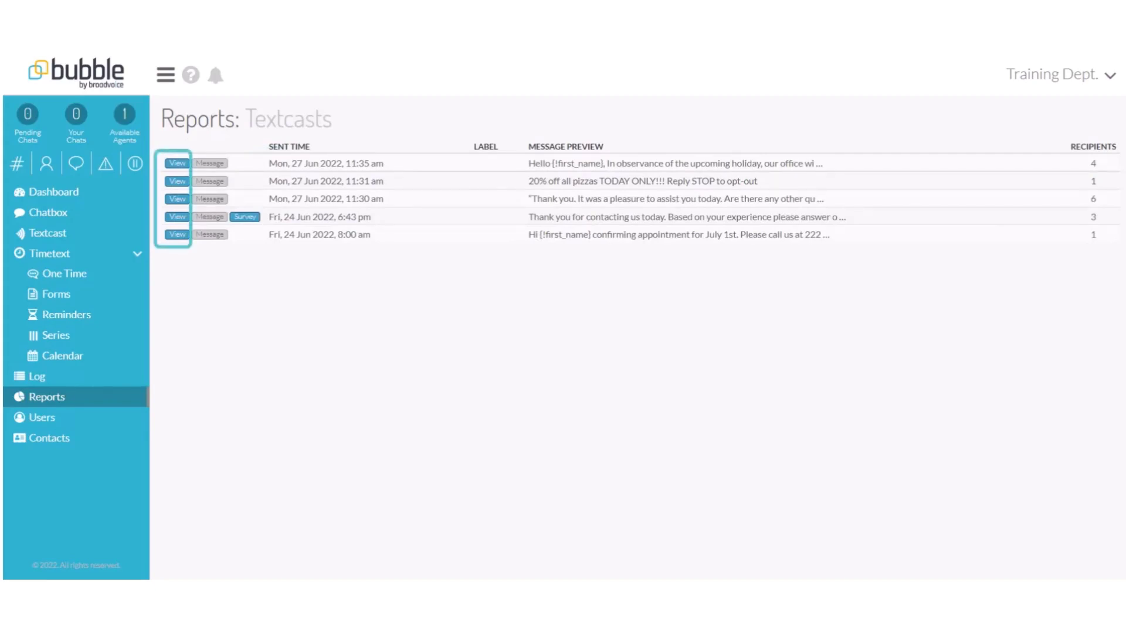
pyautogui.click(176, 163)
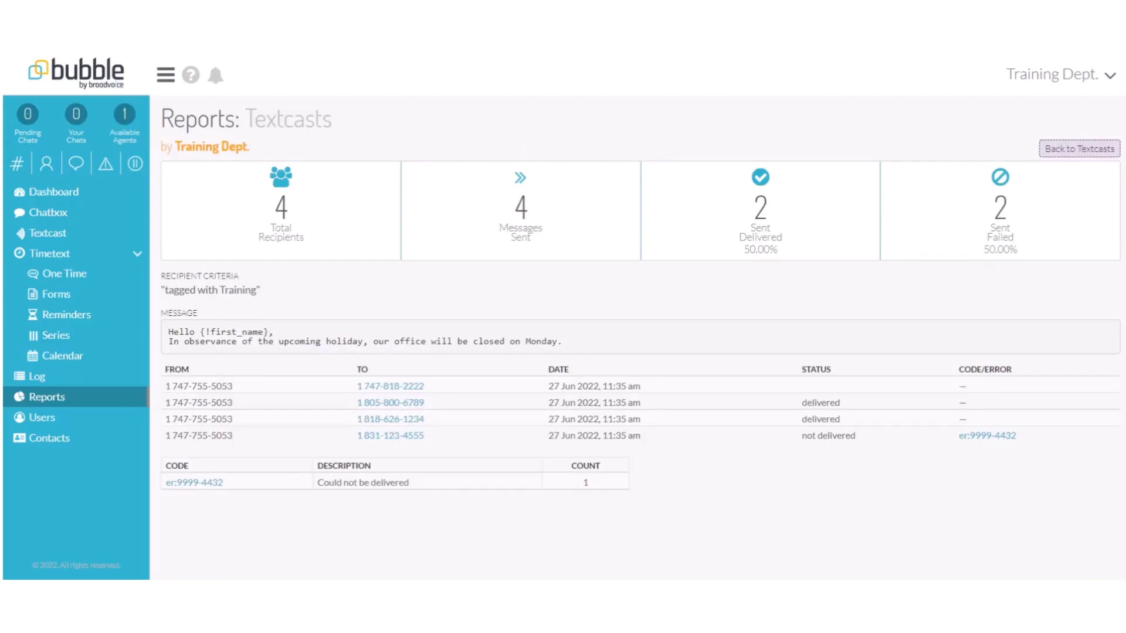
pyautogui.click(1079, 149)
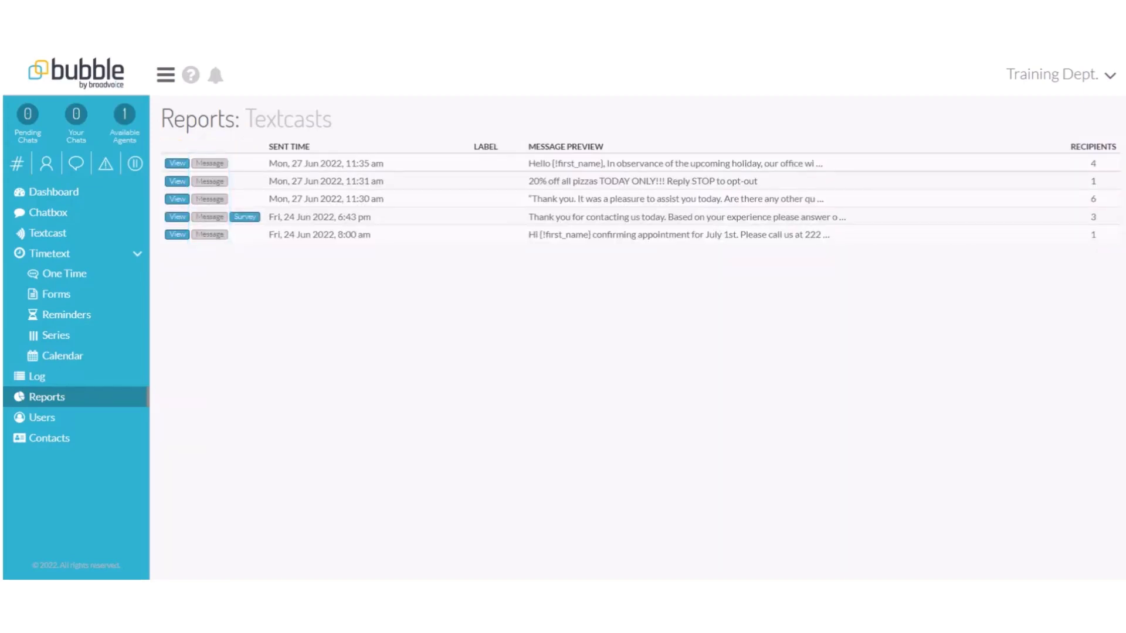
pyautogui.click(209, 163)
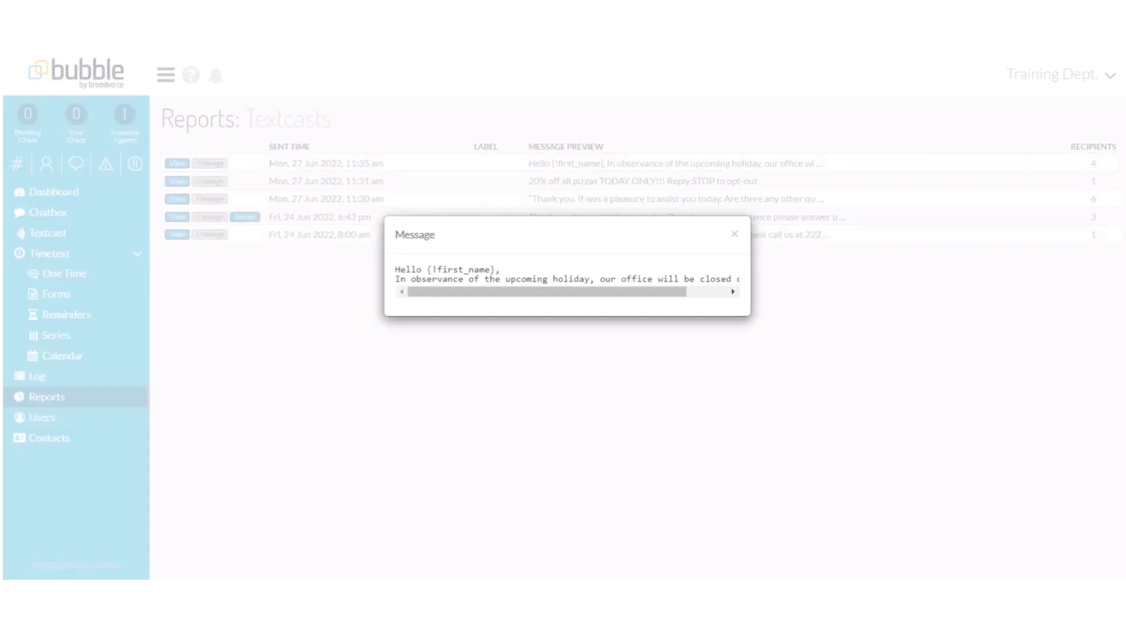
pyautogui.click(734, 233)
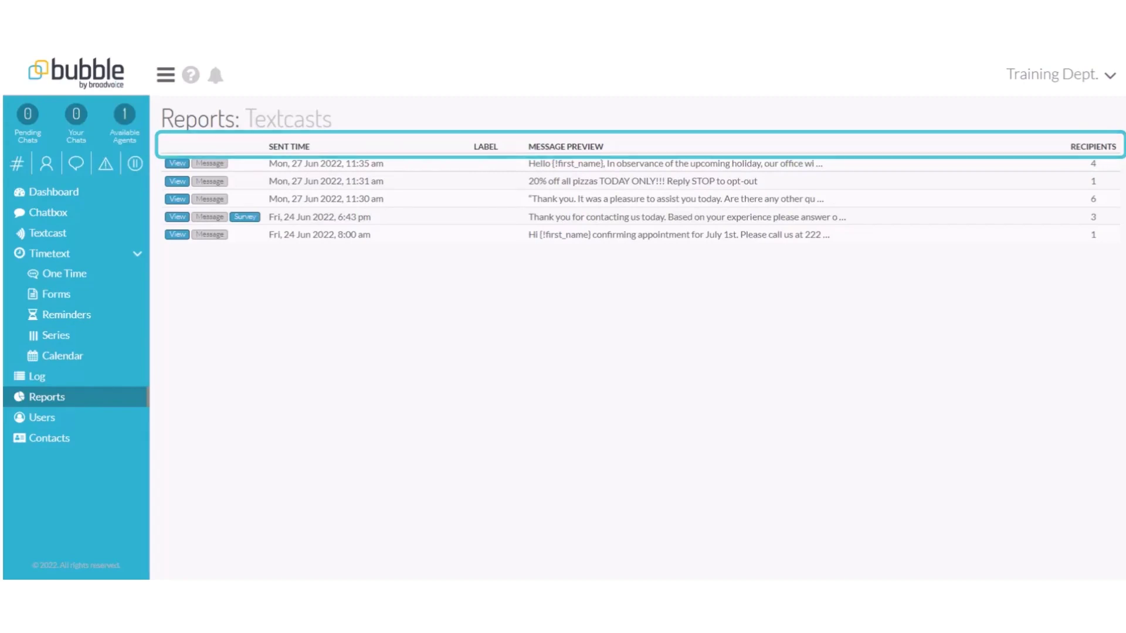
pyautogui.click(47, 396)
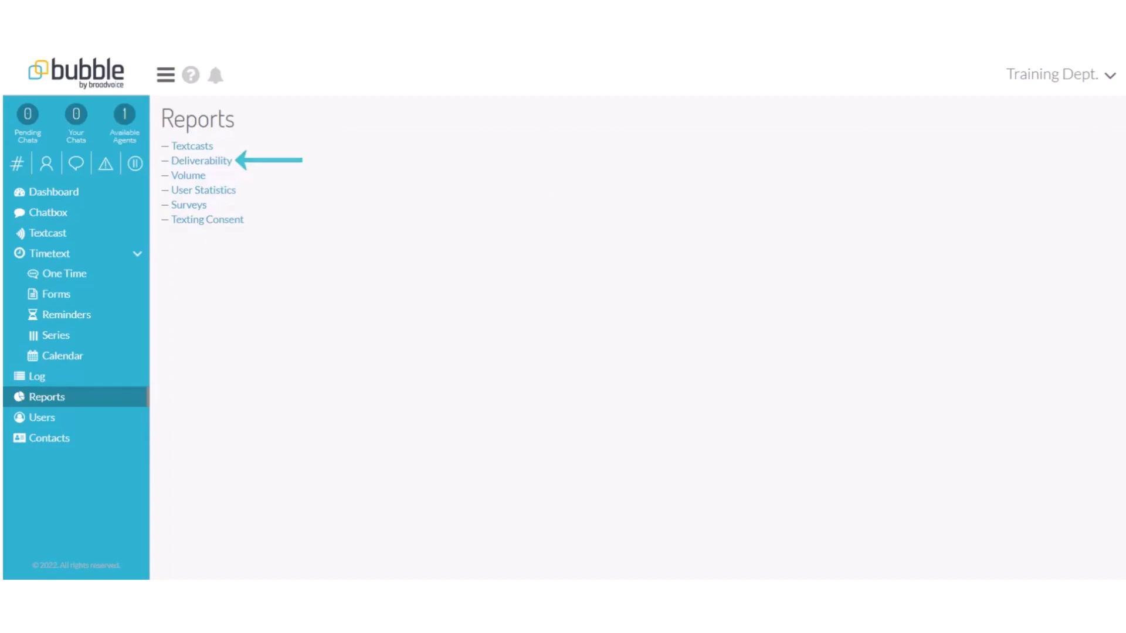
pyautogui.click(202, 161)
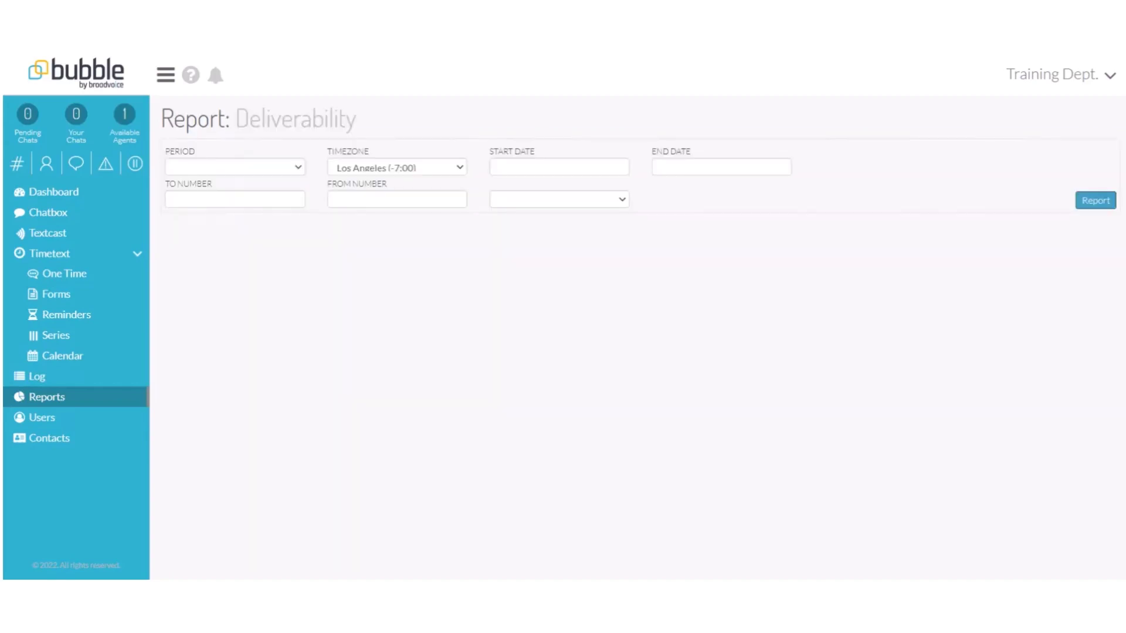
pyautogui.click(234, 166)
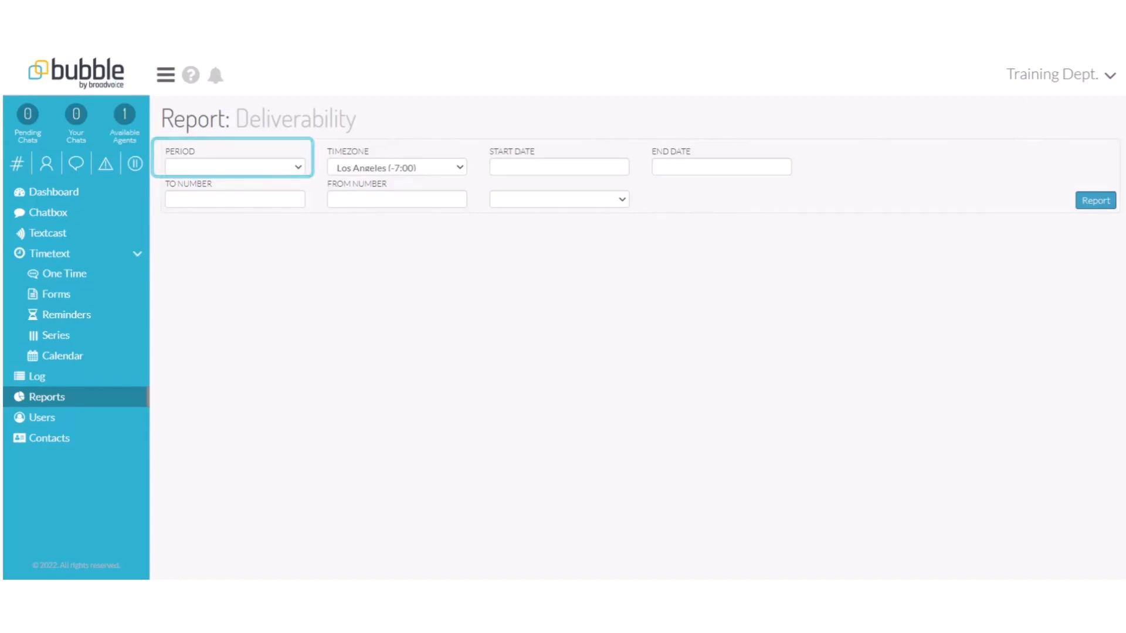
pyautogui.click(395, 166)
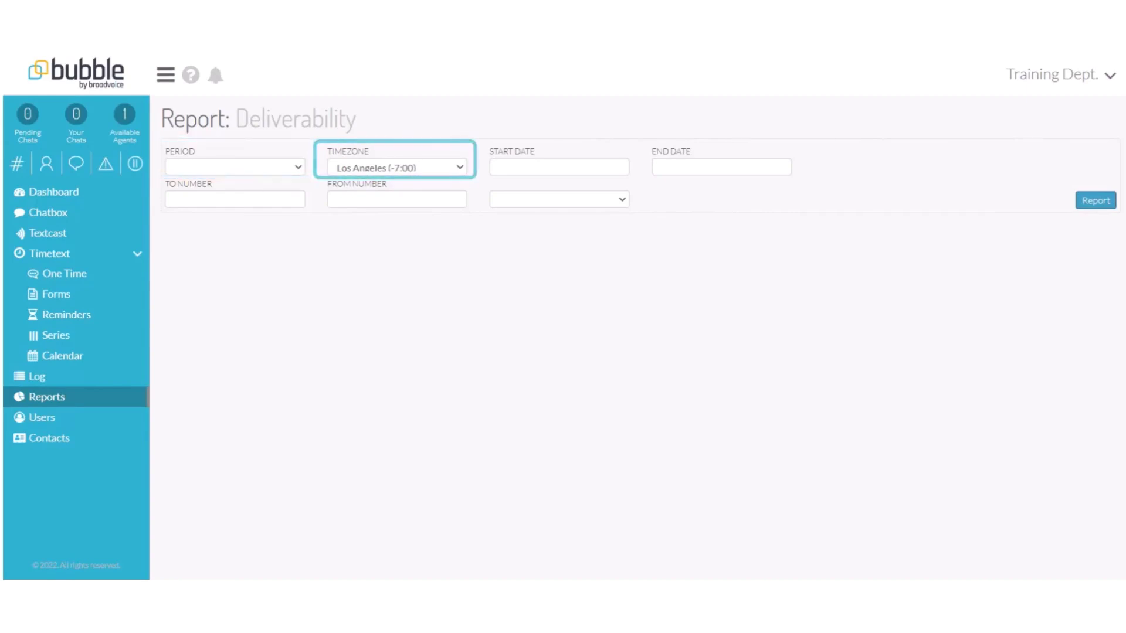
pyautogui.click(557, 167)
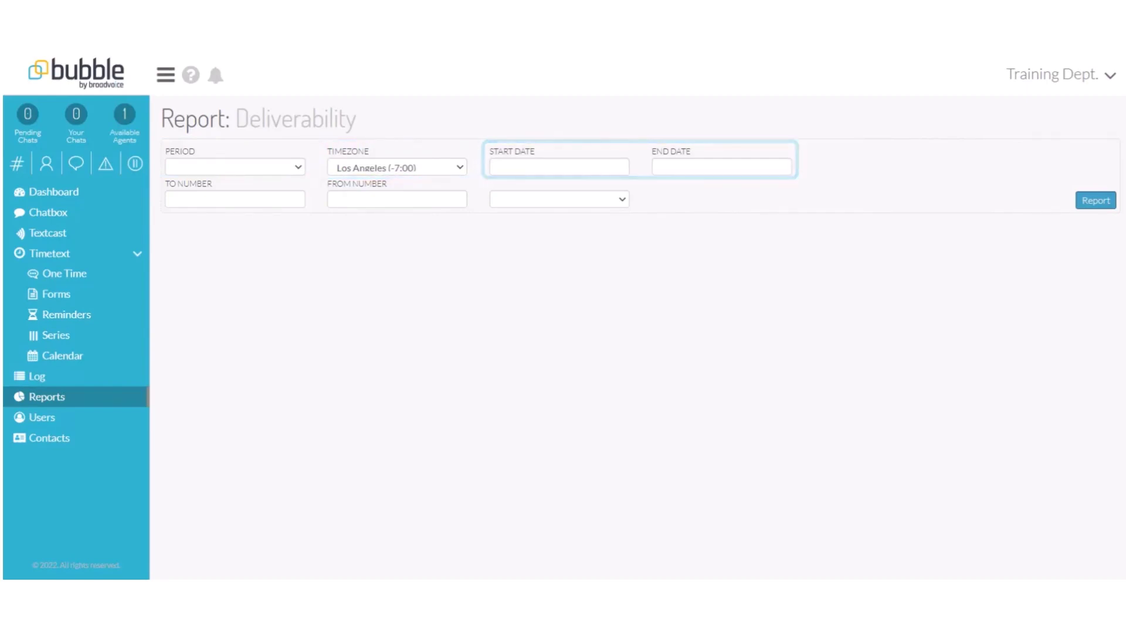
pyautogui.click(233, 200)
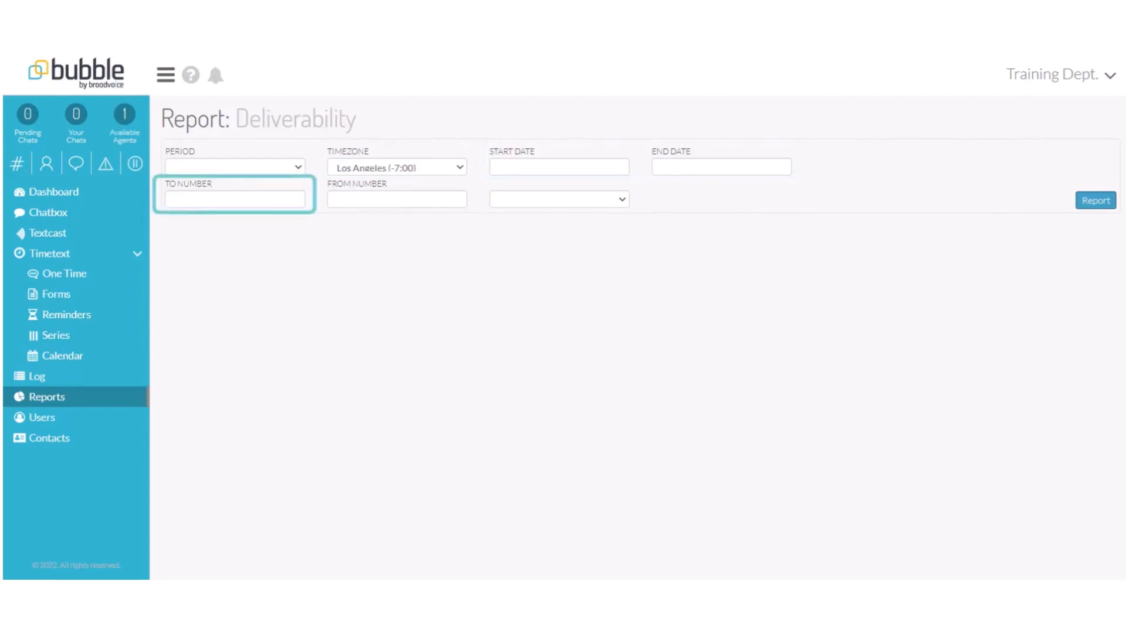
pyautogui.click(396, 199)
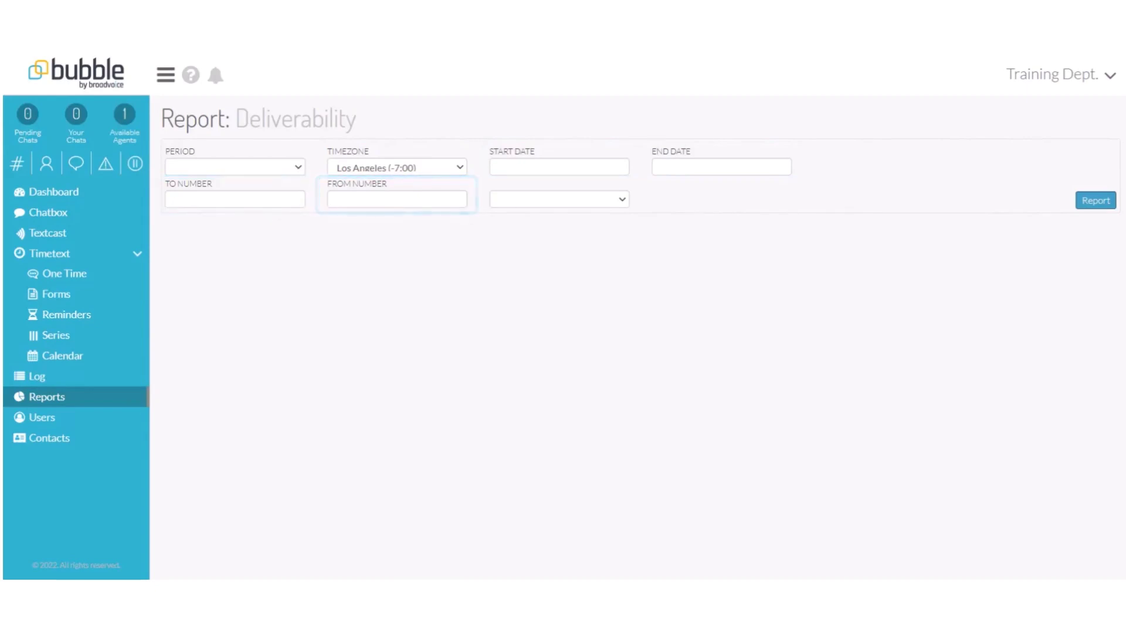
pyautogui.click(558, 199)
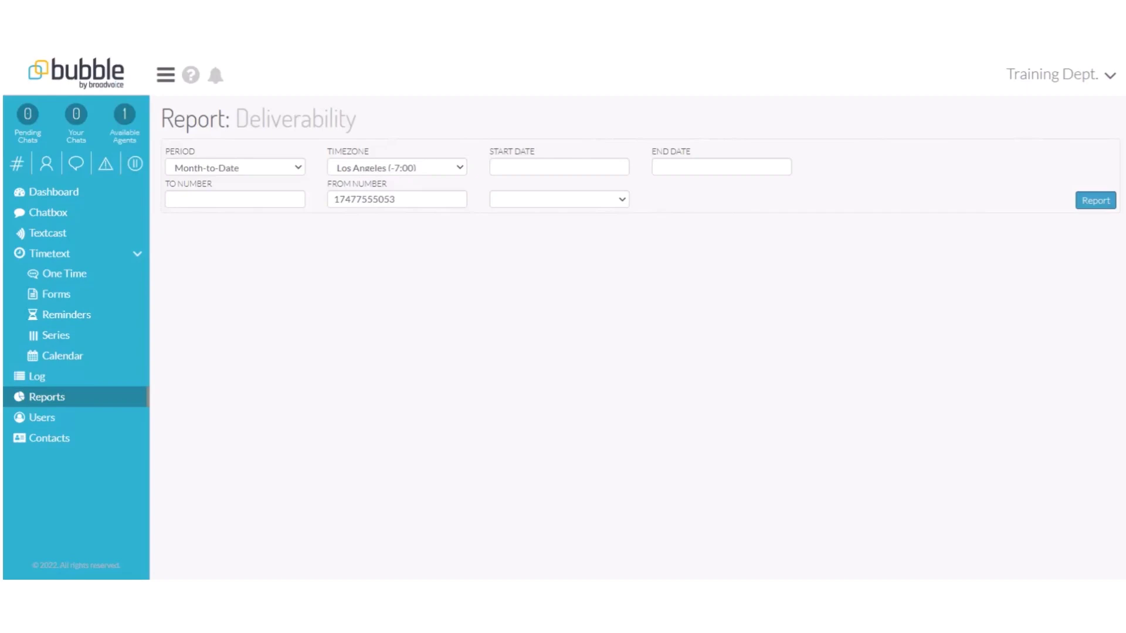
pyautogui.click(1095, 200)
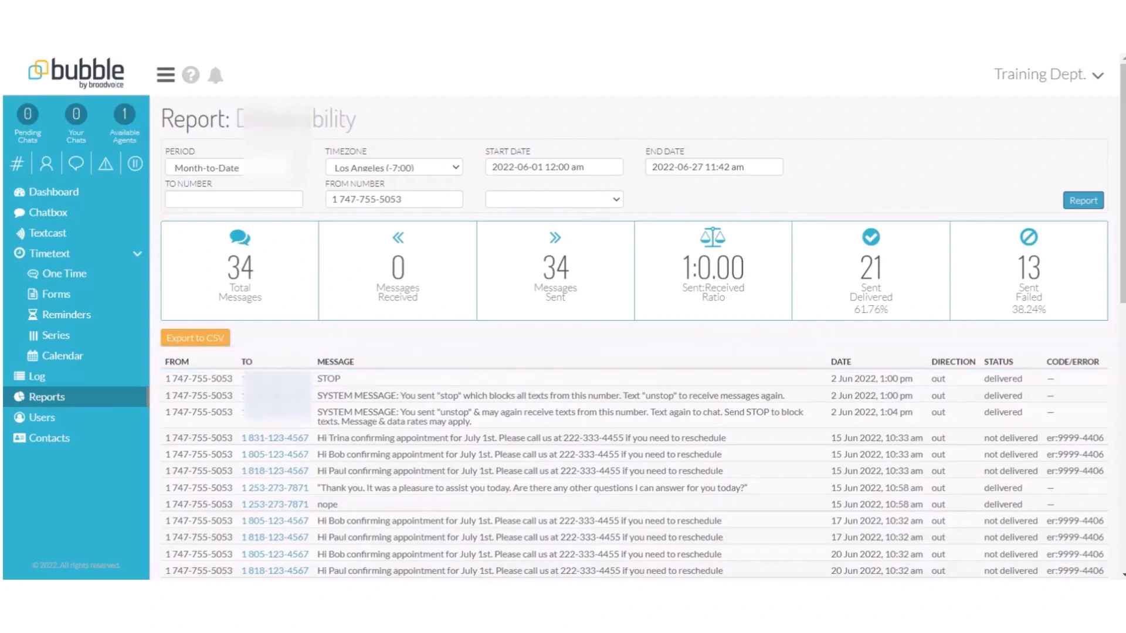
# Review the deliverability results and view error er:9999-4434, Messaging to Toll Free Number Forbidden.
pyautogui.click(194, 337)
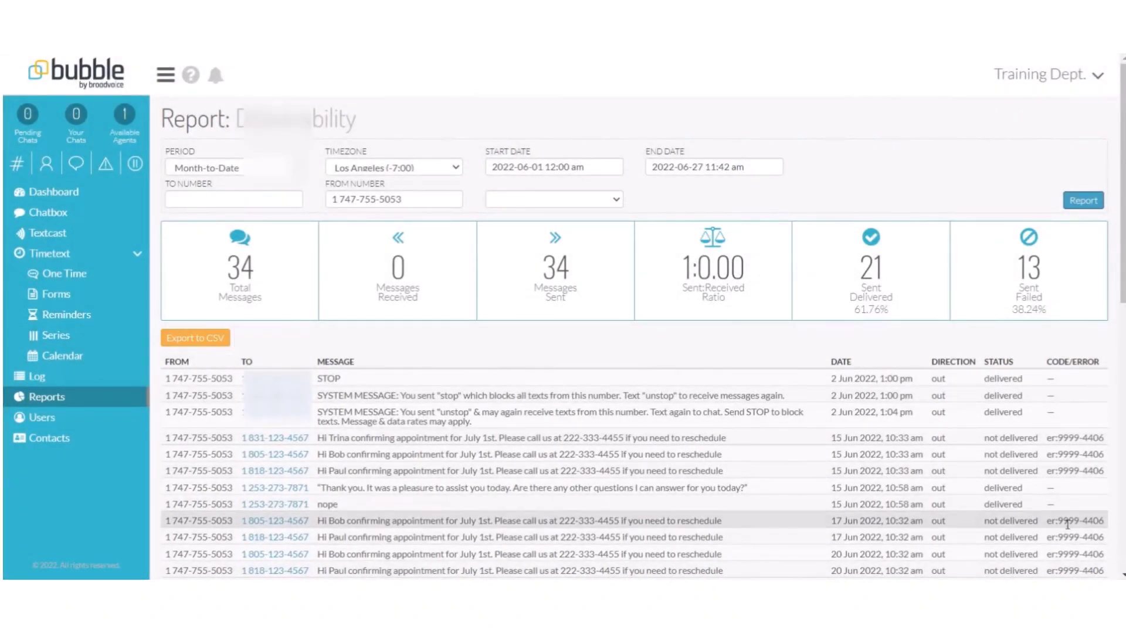
pyautogui.scroll(-3)
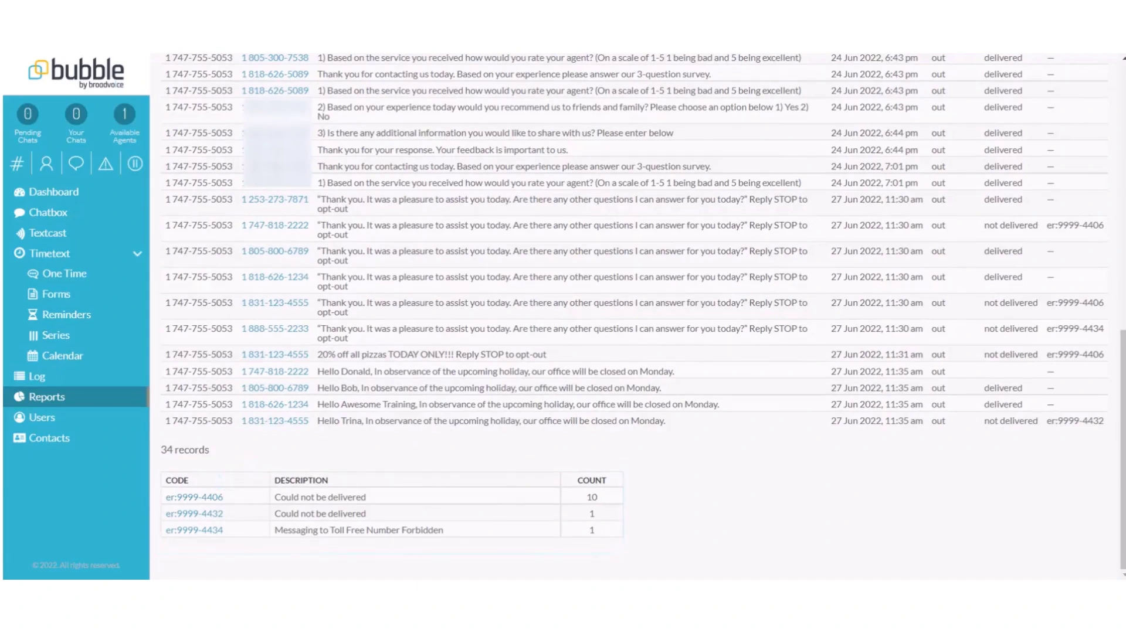
pyautogui.click(195, 530)
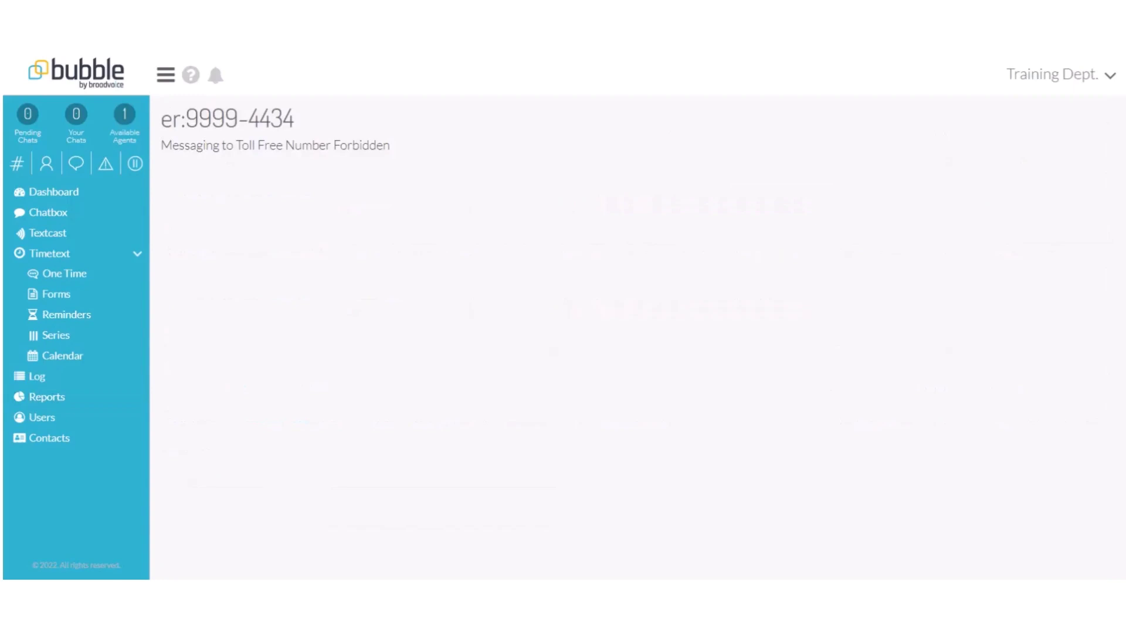
# From the reports list, run the Message Volume report for 1–27 June 2022.
pyautogui.click(47, 396)
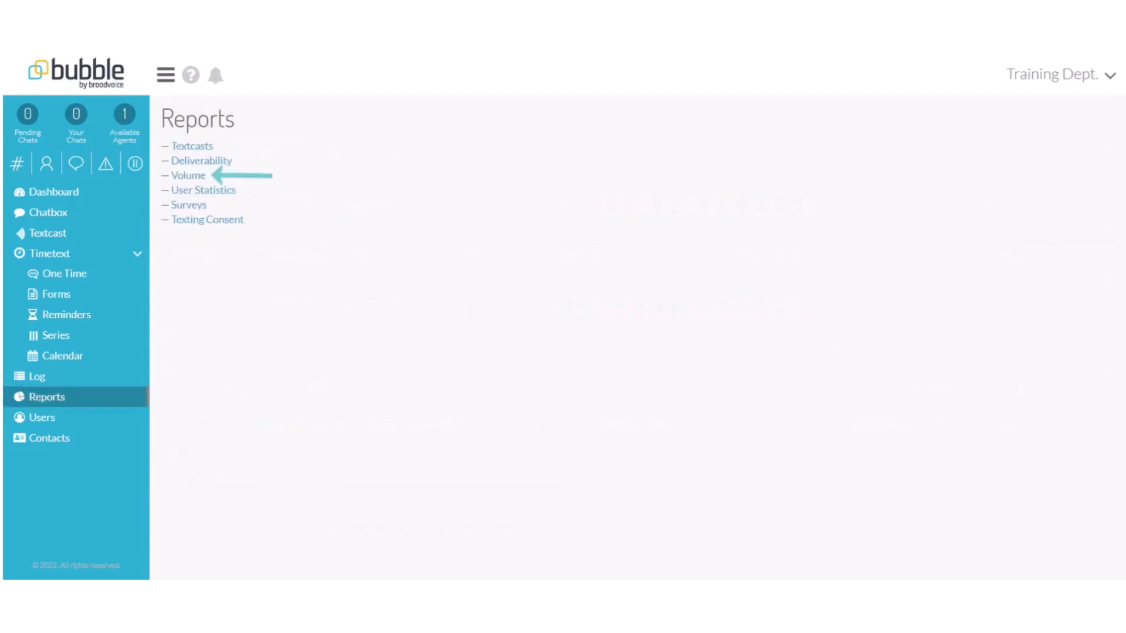
pyautogui.click(187, 175)
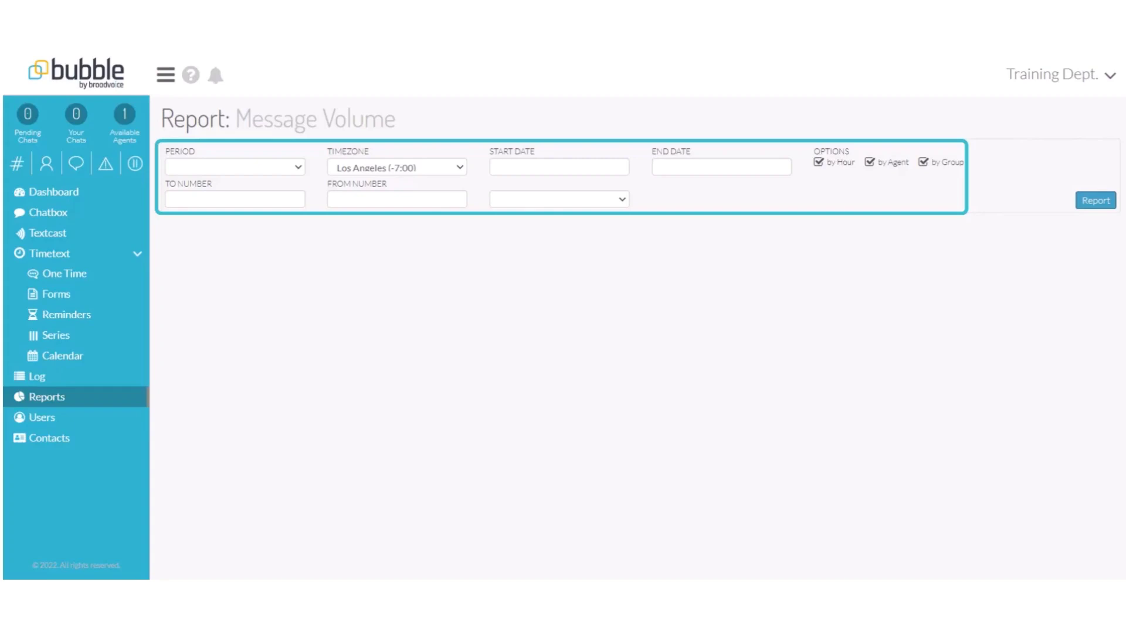
pyautogui.click(1096, 200)
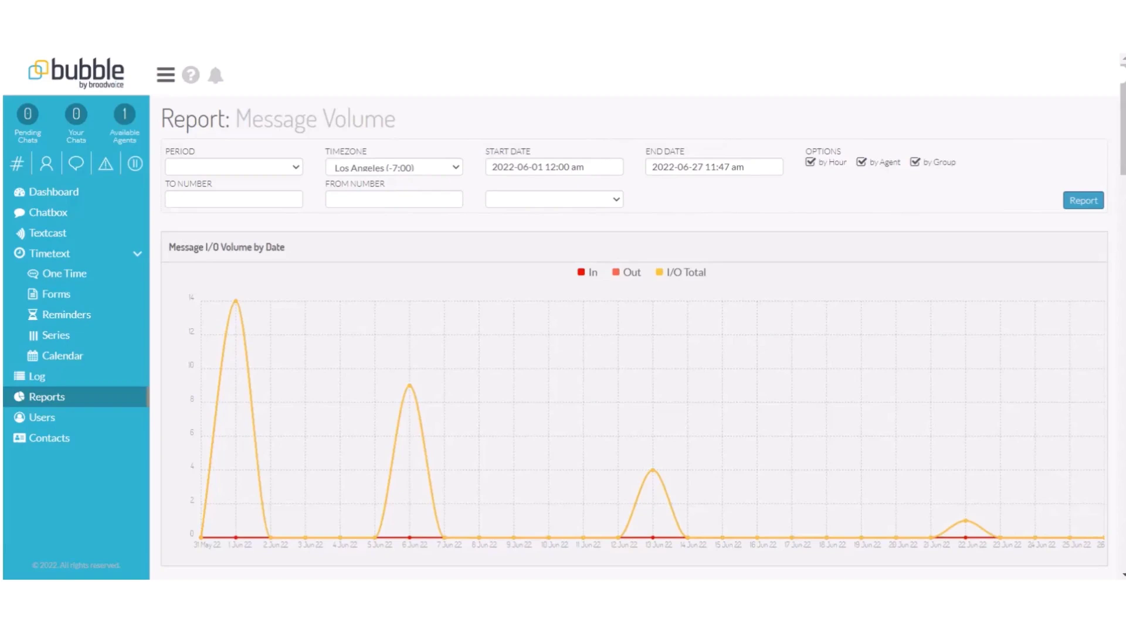
# Rerun Message Volume as Month-to-Date and review volume by hour, group, agent and daily summary.
pyautogui.click(233, 166)
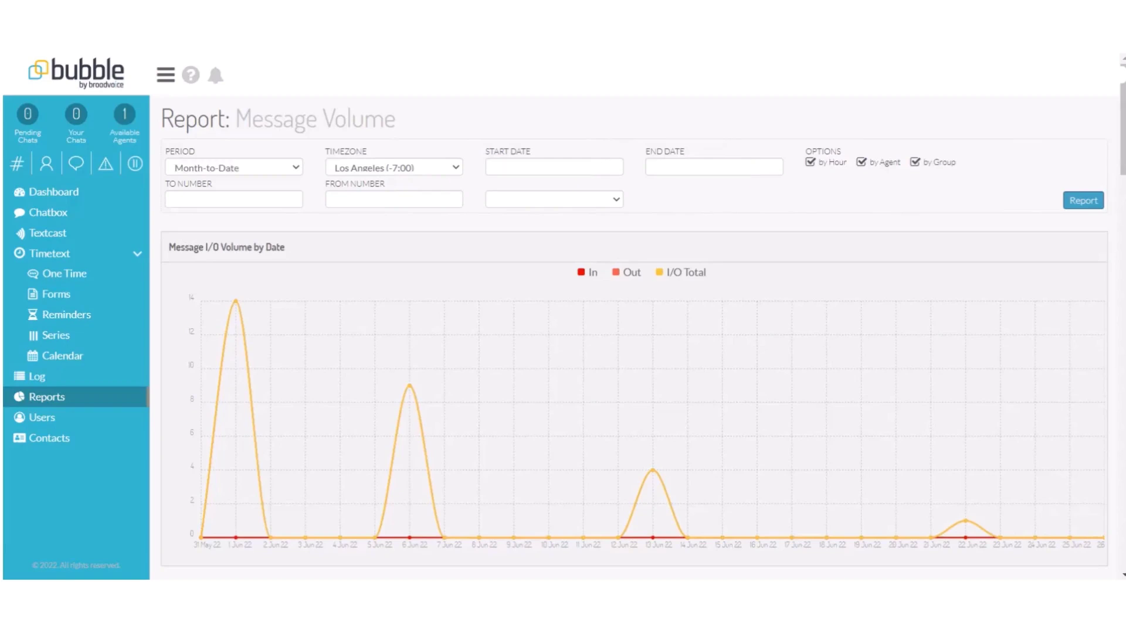
pyautogui.click(1083, 201)
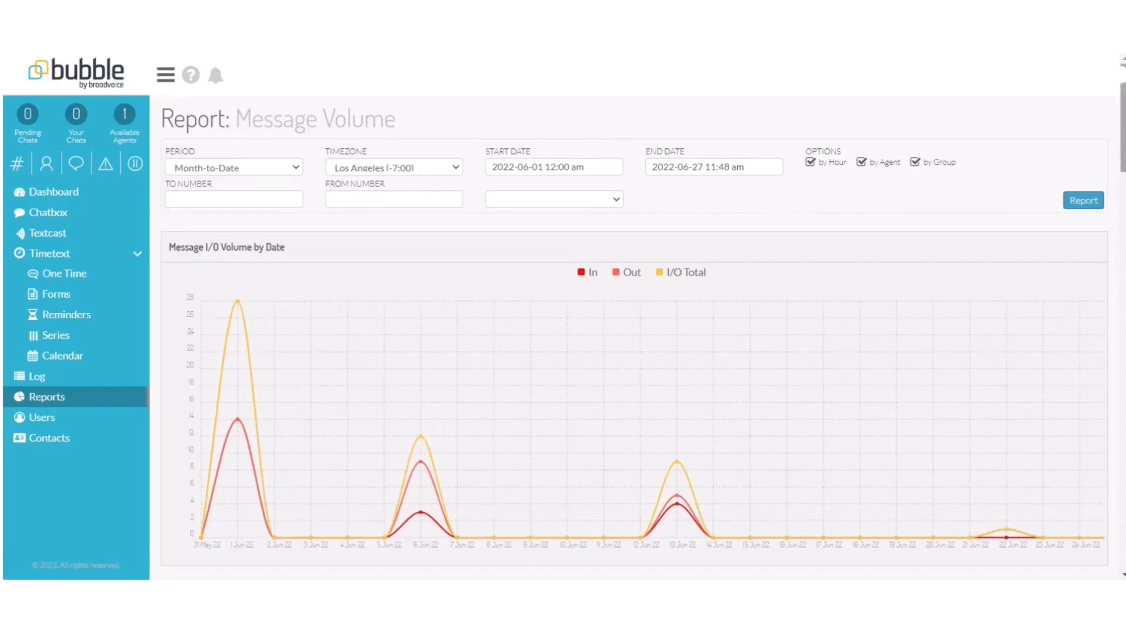
pyautogui.scroll(-3)
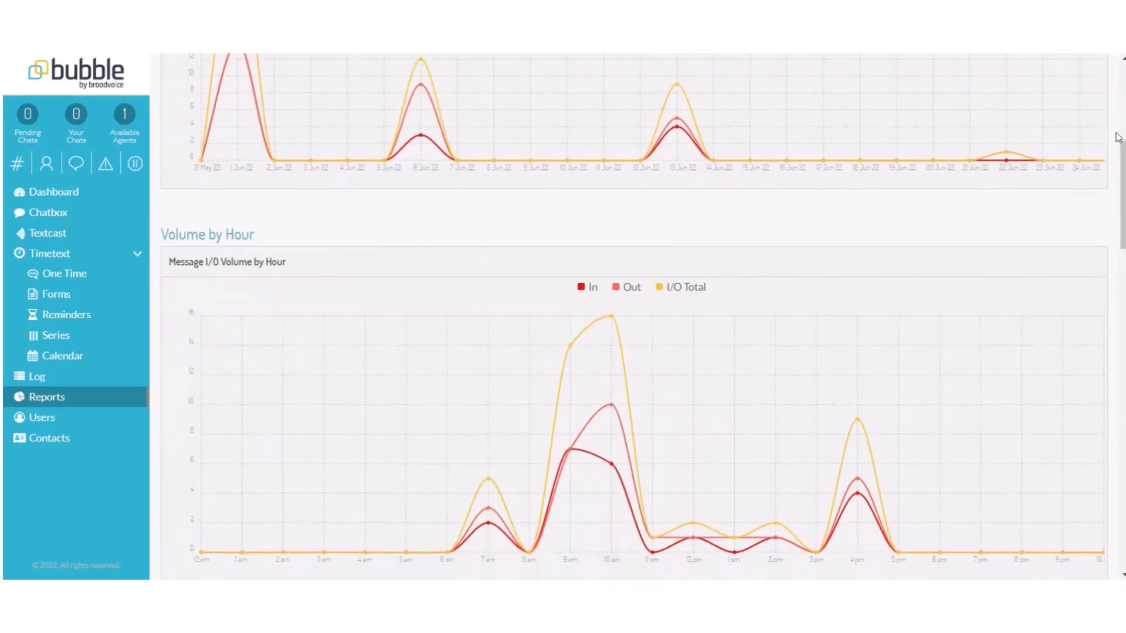
pyautogui.scroll(-3)
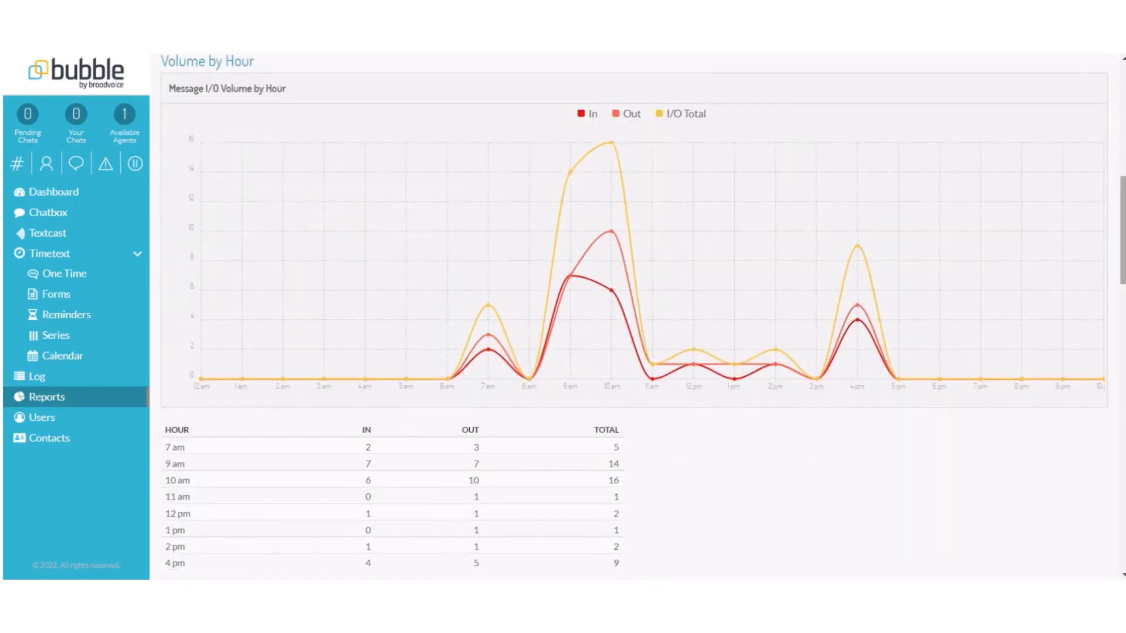
pyautogui.scroll(-3)
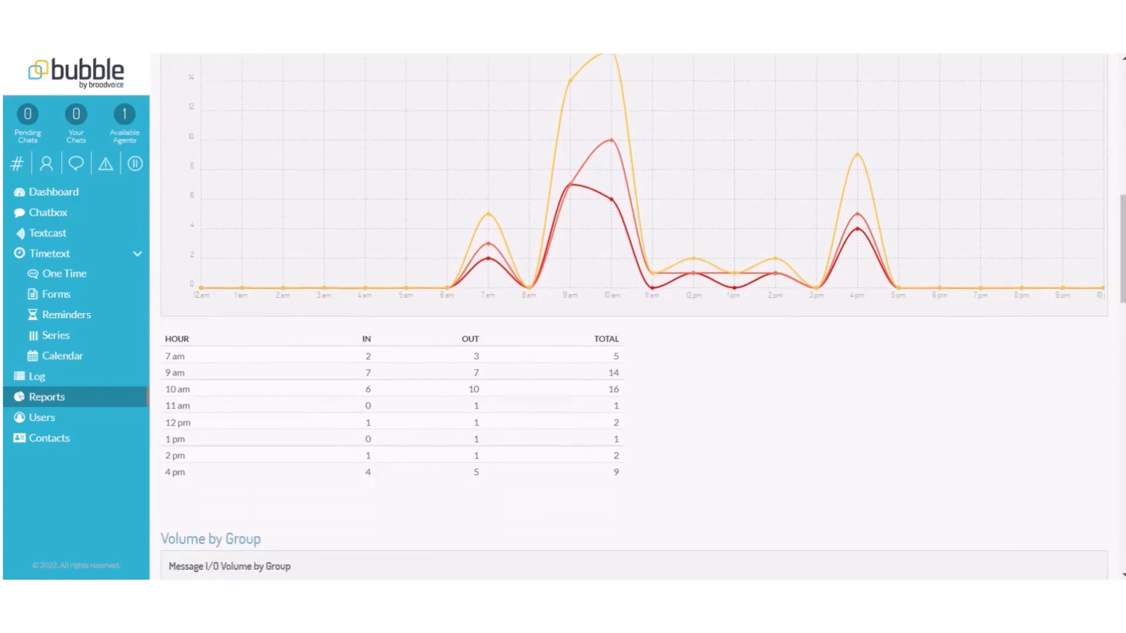
pyautogui.scroll(-3)
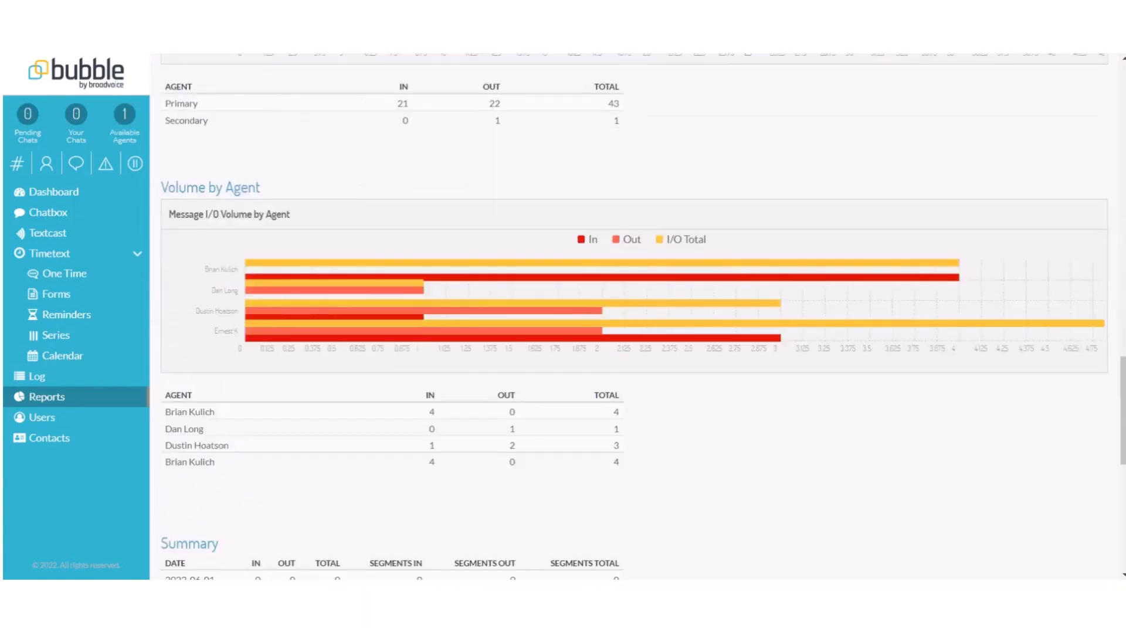
pyautogui.scroll(-3)
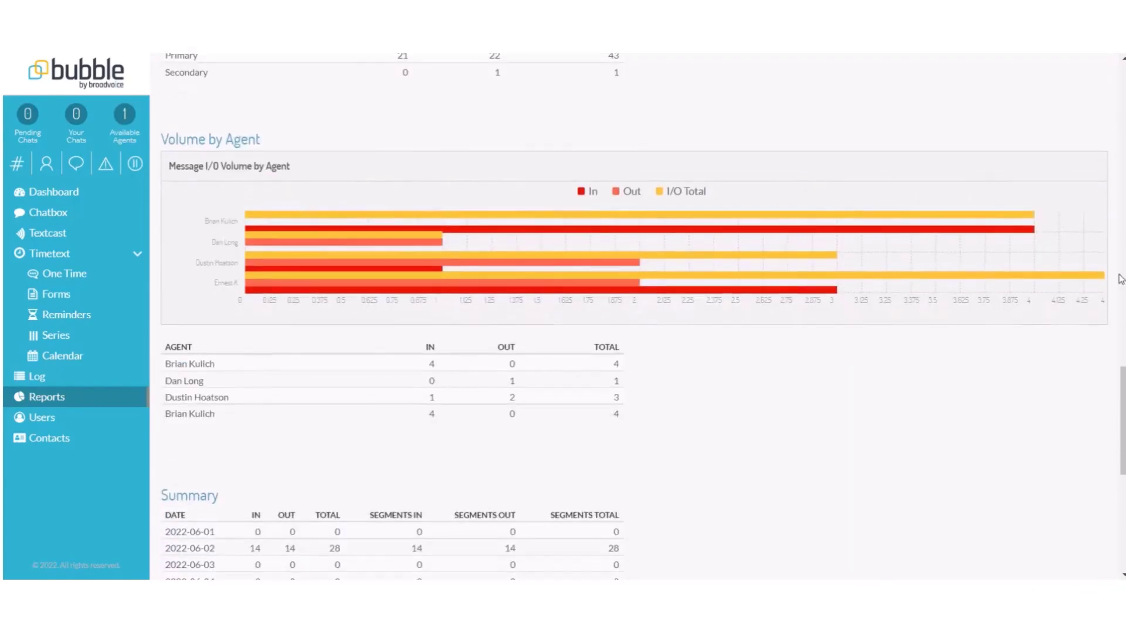
pyautogui.scroll(-3)
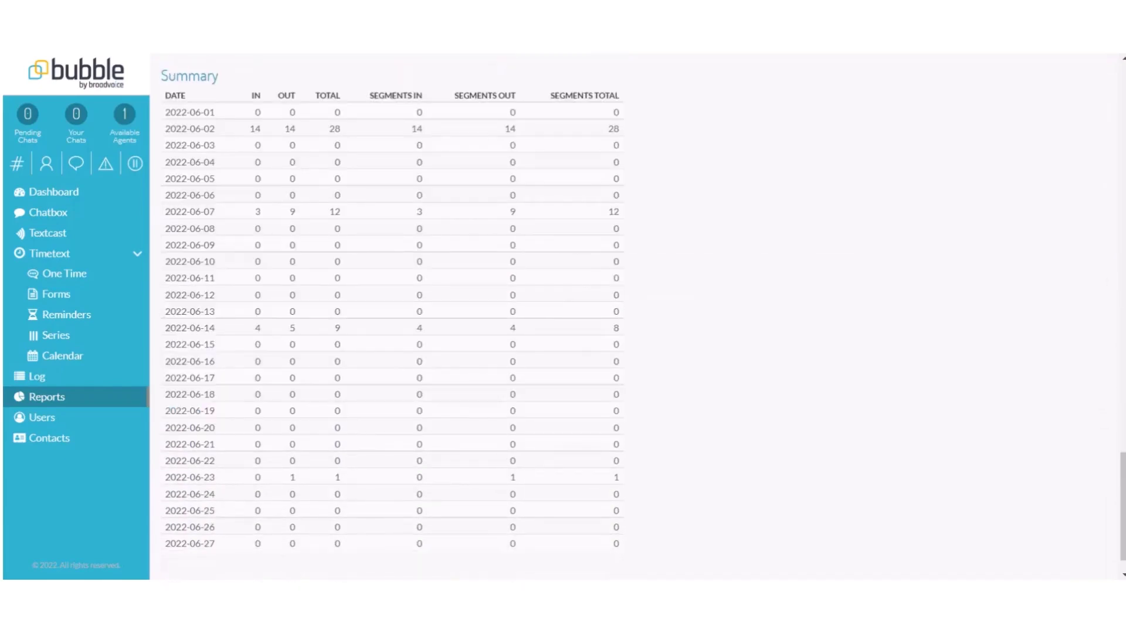
# Return to the reports list and bring up the User Statistics report setup.
pyautogui.click(47, 396)
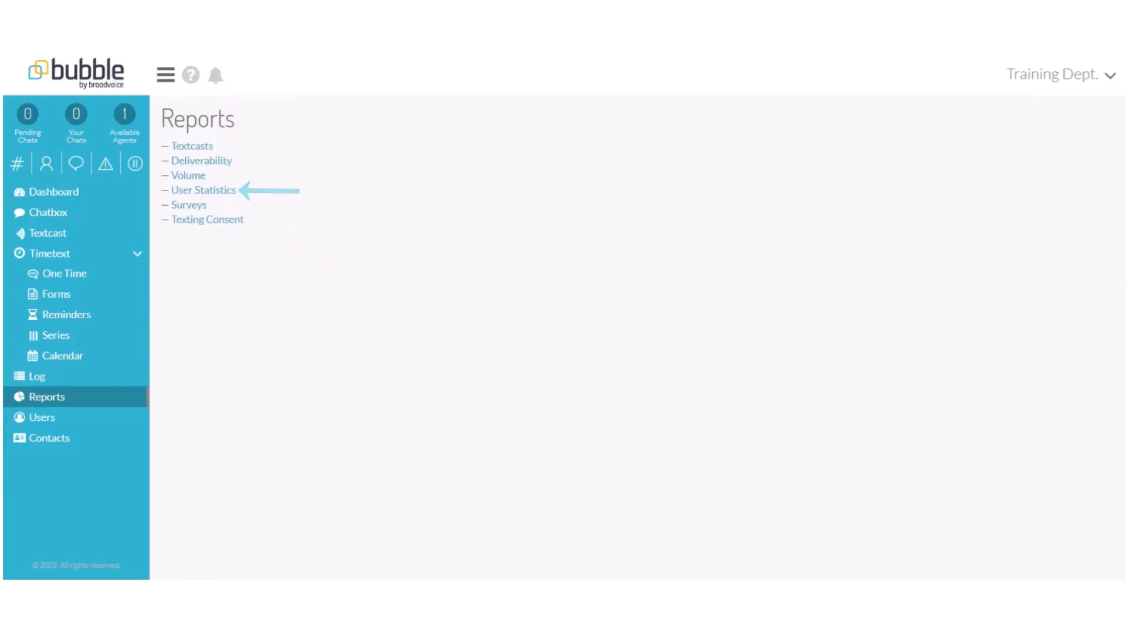
pyautogui.click(203, 190)
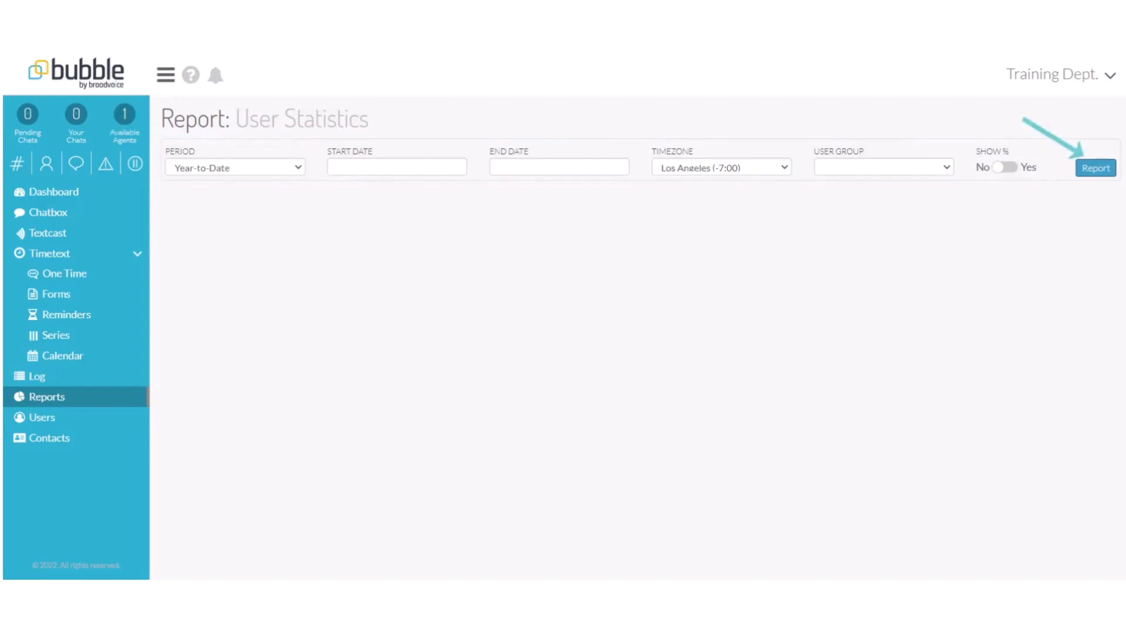
# Generate year-to-date User Statistics for both users, then go back to the reports list.
pyautogui.click(1095, 168)
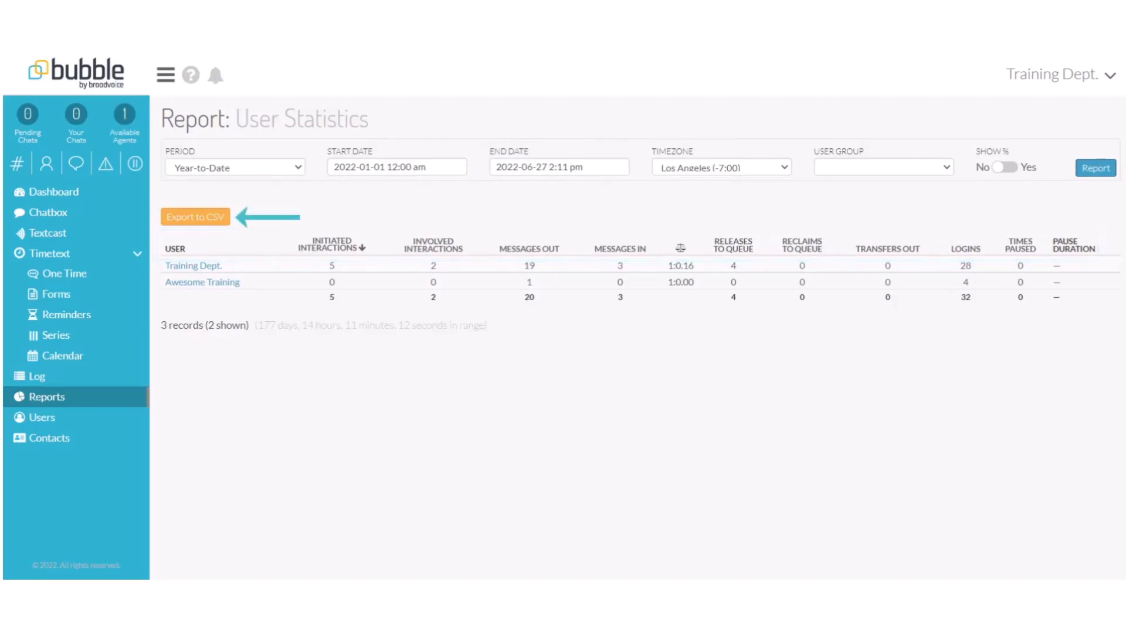
pyautogui.click(47, 396)
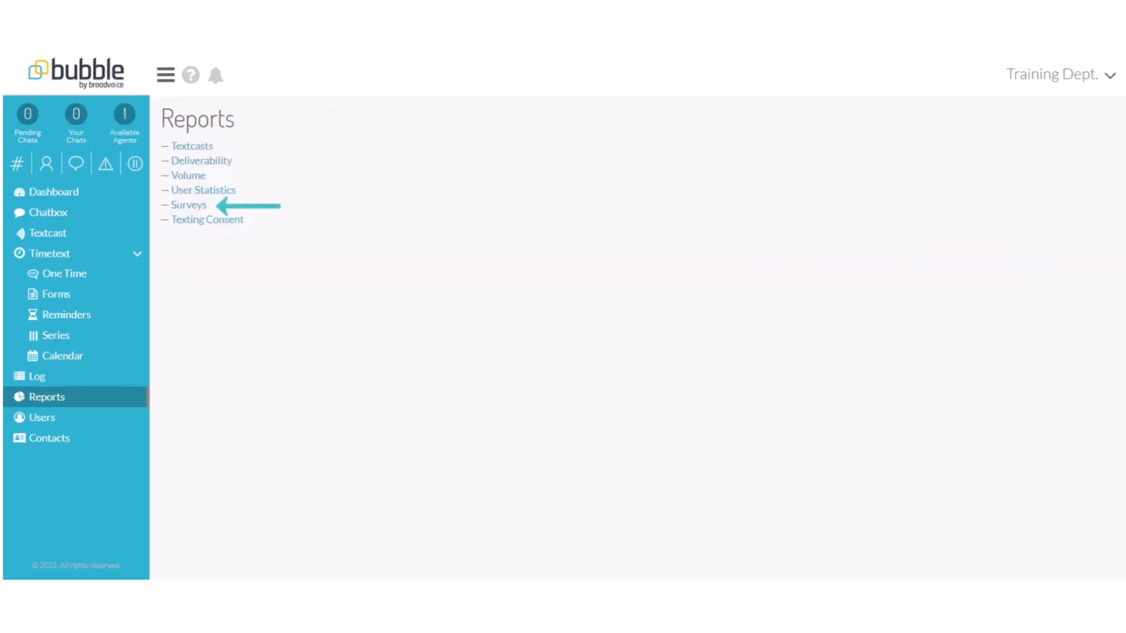
# In Surveys, view the Customer Service survey's respondents with response counts, times and status.
pyautogui.click(189, 204)
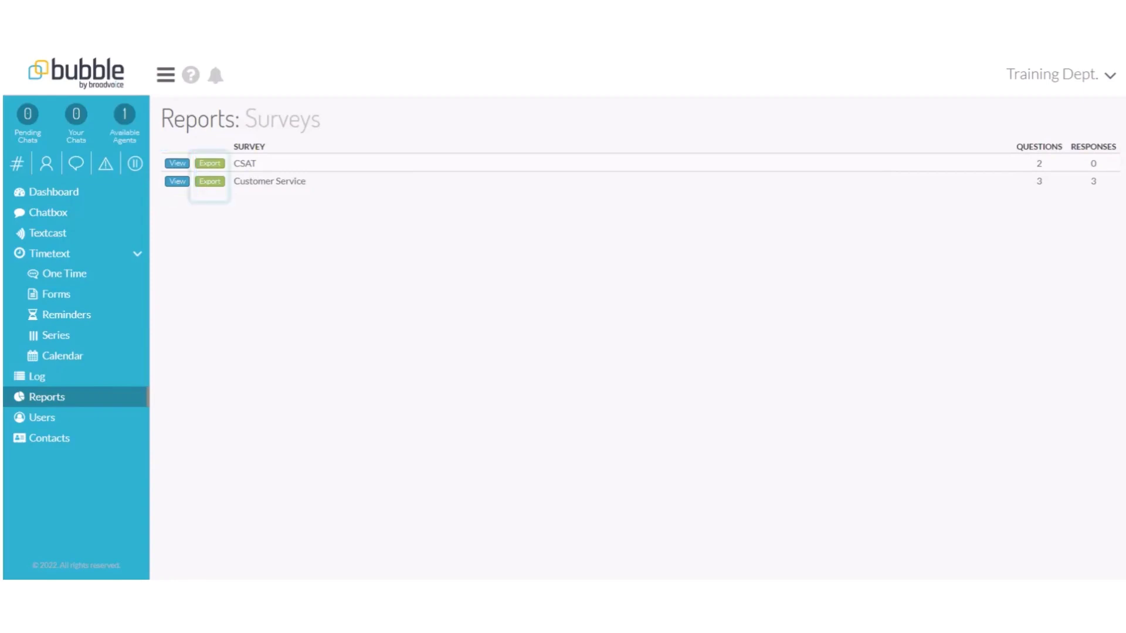
pyautogui.moveTo(208, 163)
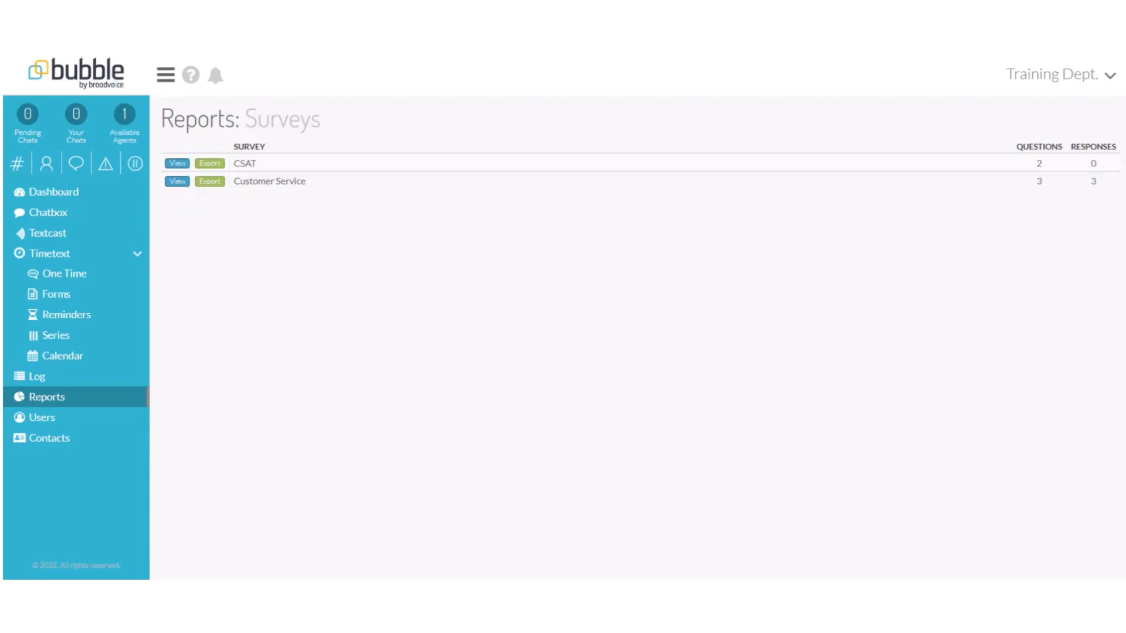
pyautogui.click(176, 181)
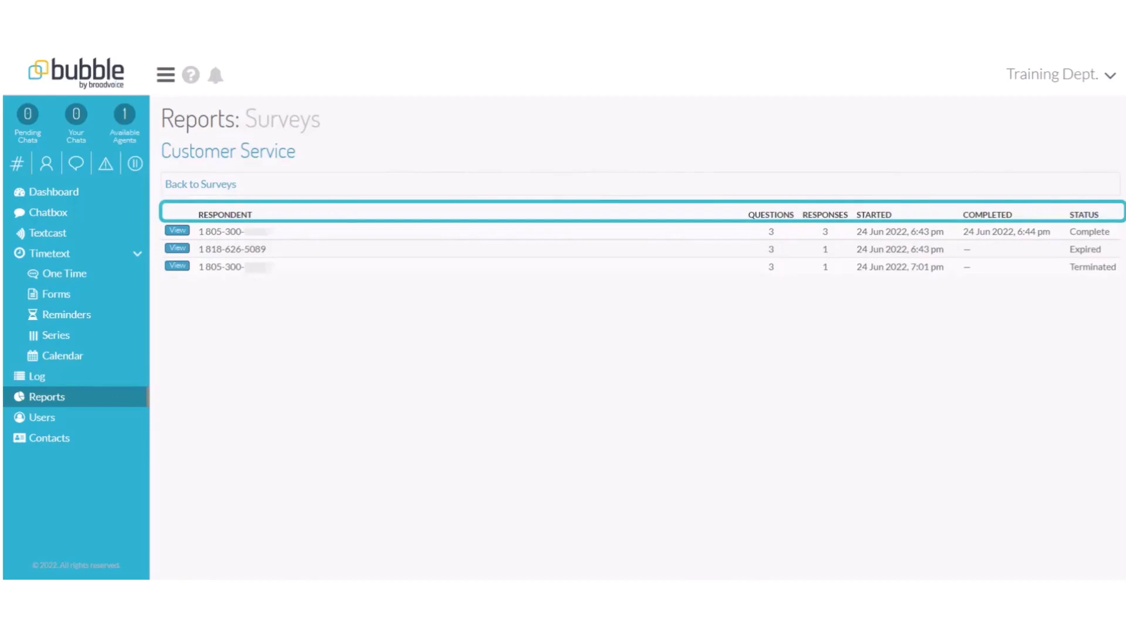
# Go back from the Customer Service survey to Surveys, then to the main Reports list.
pyautogui.click(200, 184)
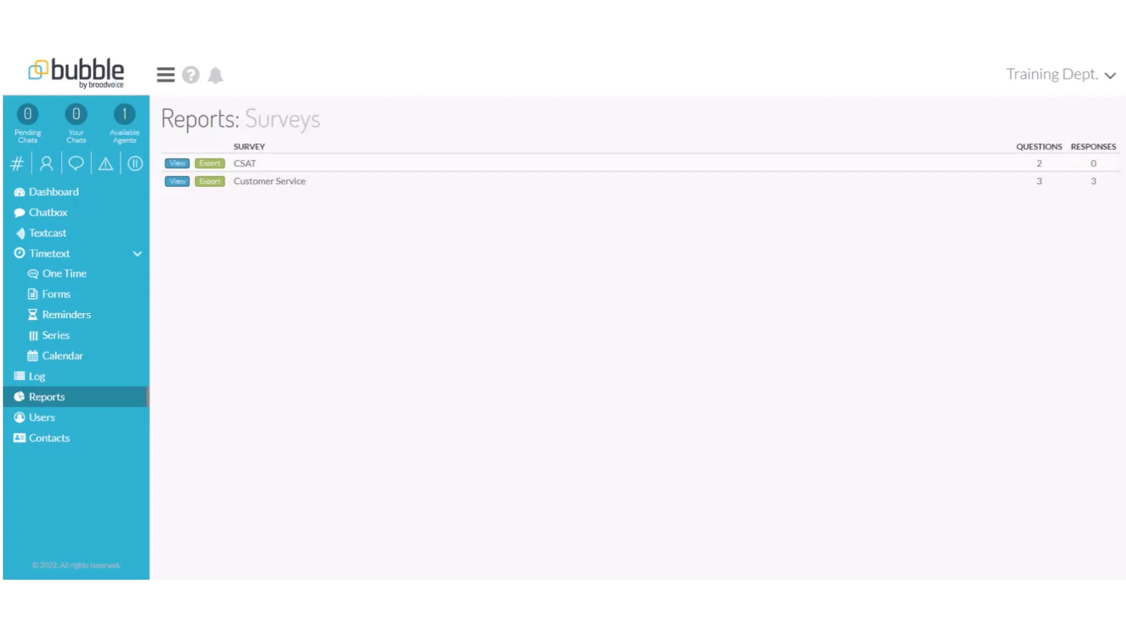
pyautogui.click(209, 181)
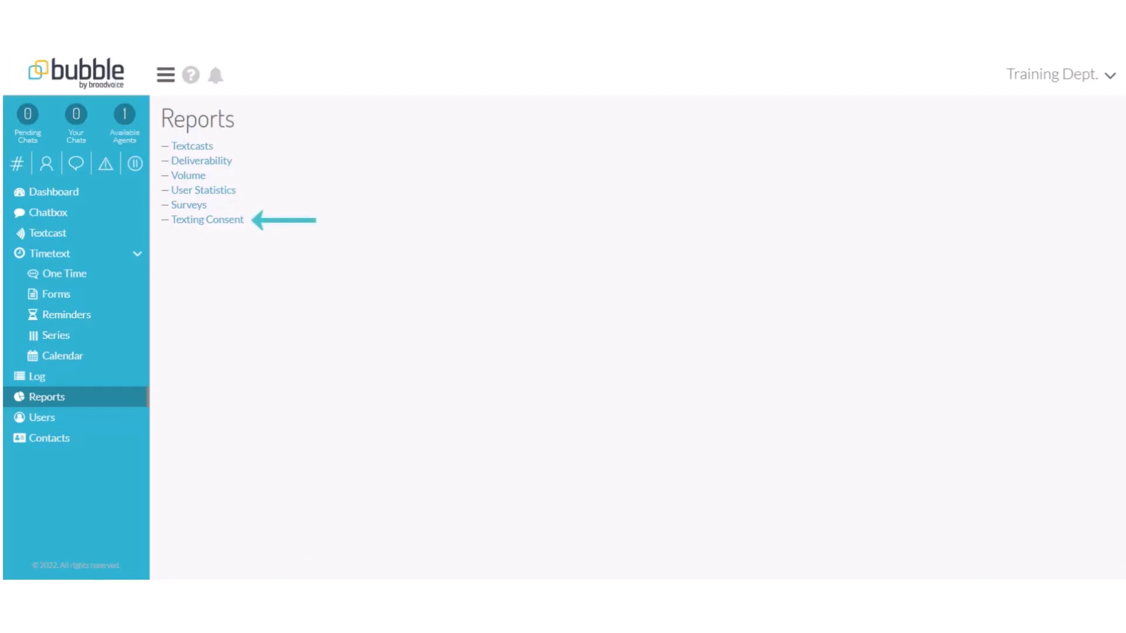
# Run the Texting Consent report listing four consenting numbers, then return to the reports list.
pyautogui.click(207, 220)
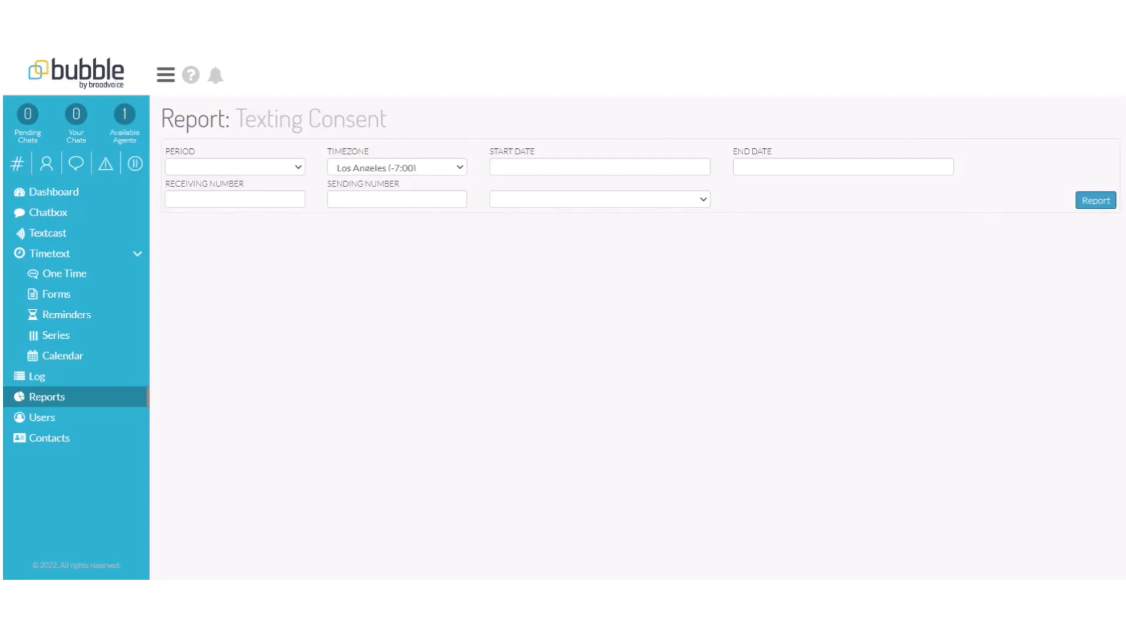
pyautogui.click(1095, 199)
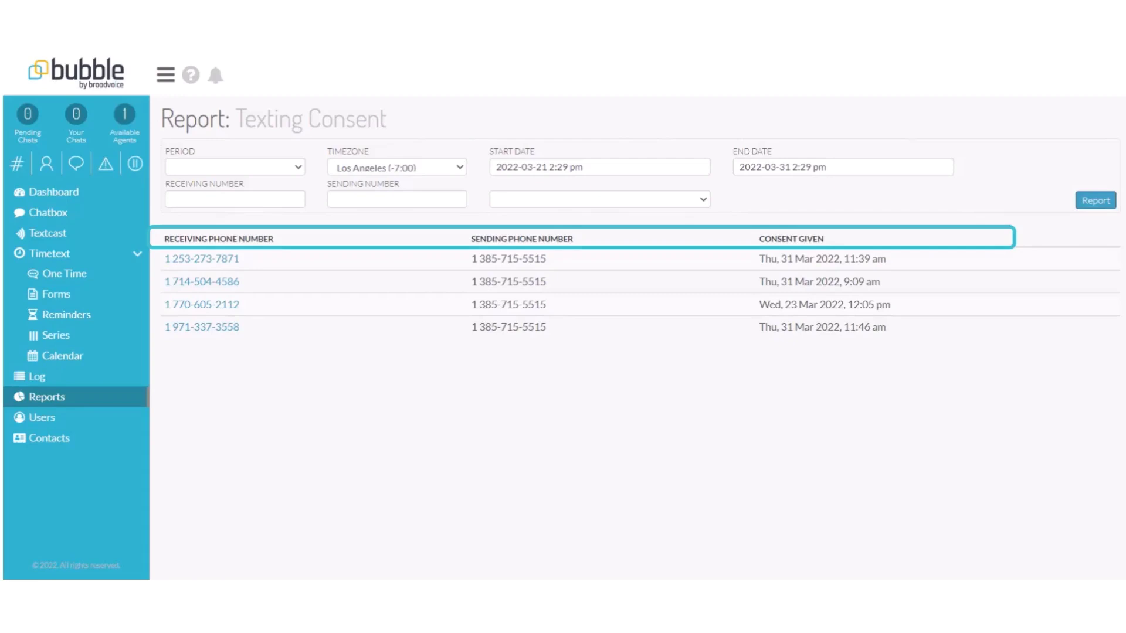
pyautogui.click(47, 397)
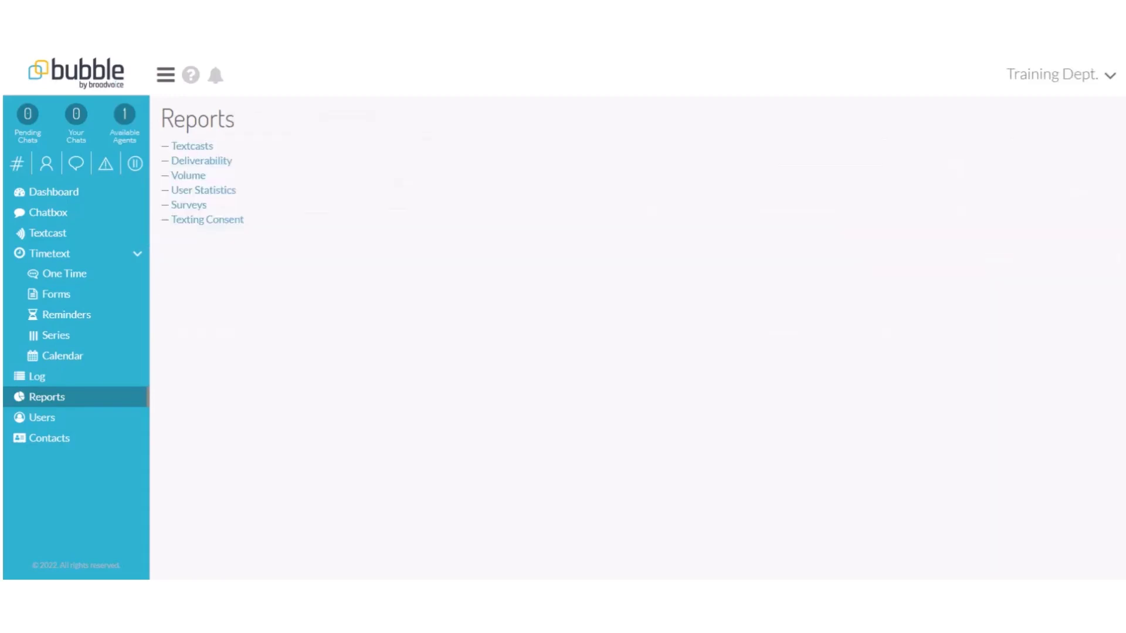